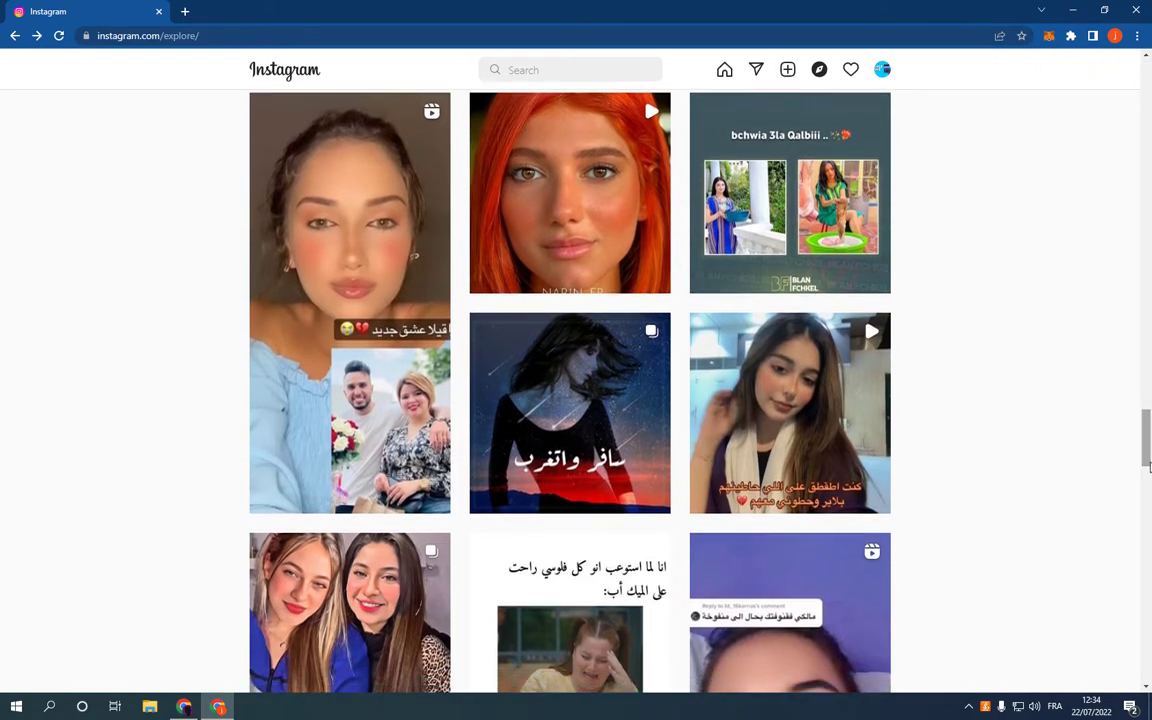
mouse_move(989, 452)
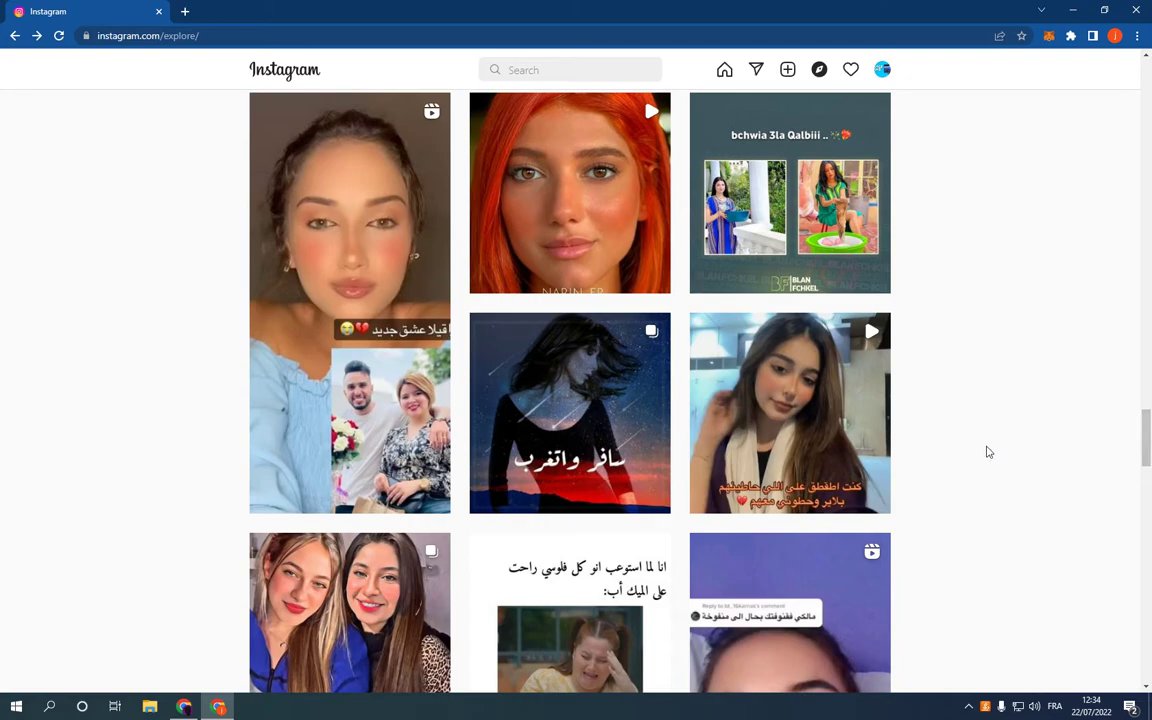
mouse_move(882, 72)
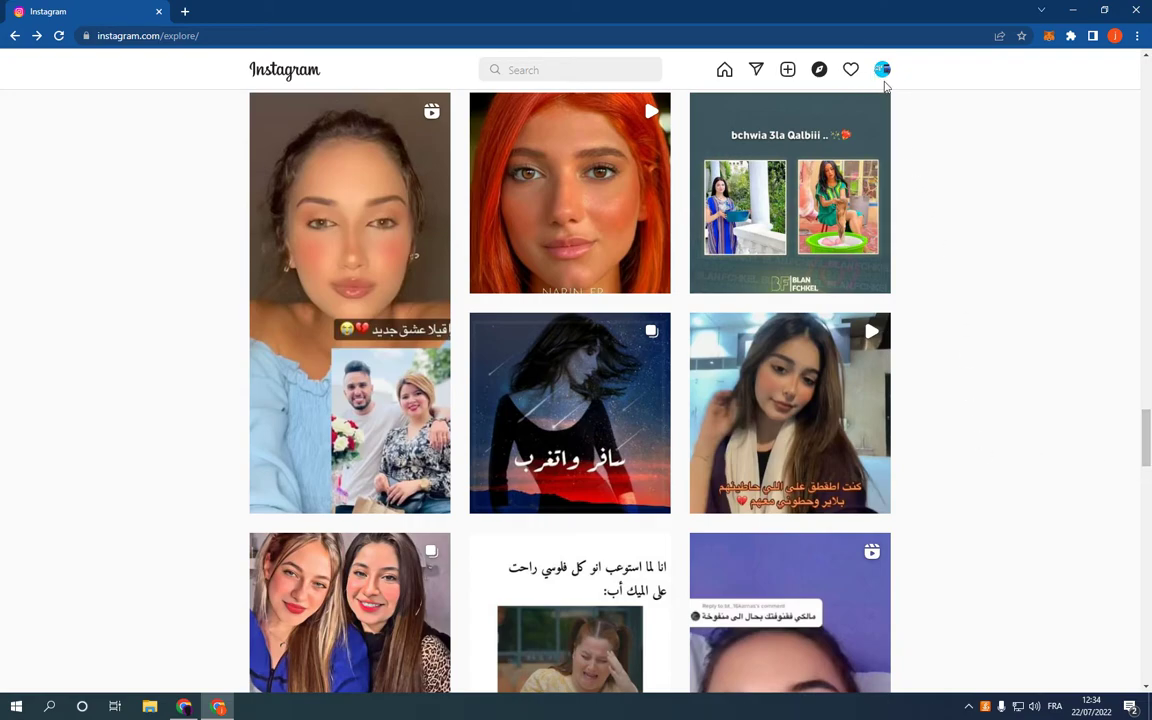
Step: Open Settings from the profile avatar menu to reach the Edit profile page
left_click(882, 69)
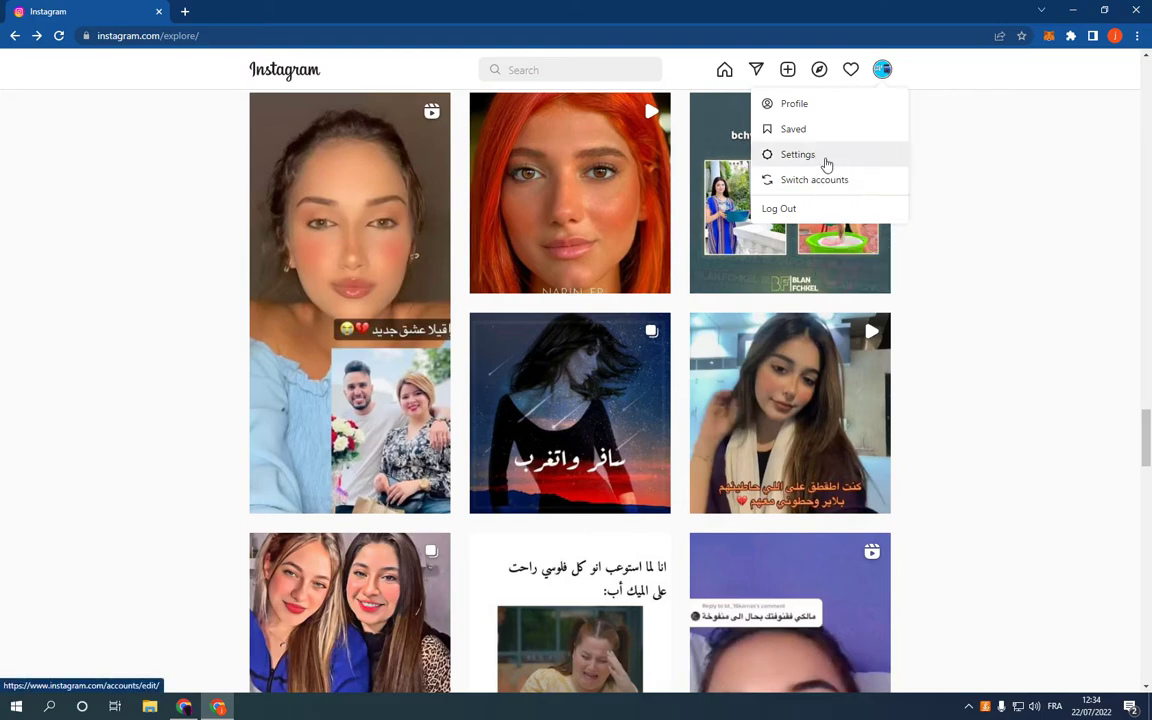
left_click(797, 154)
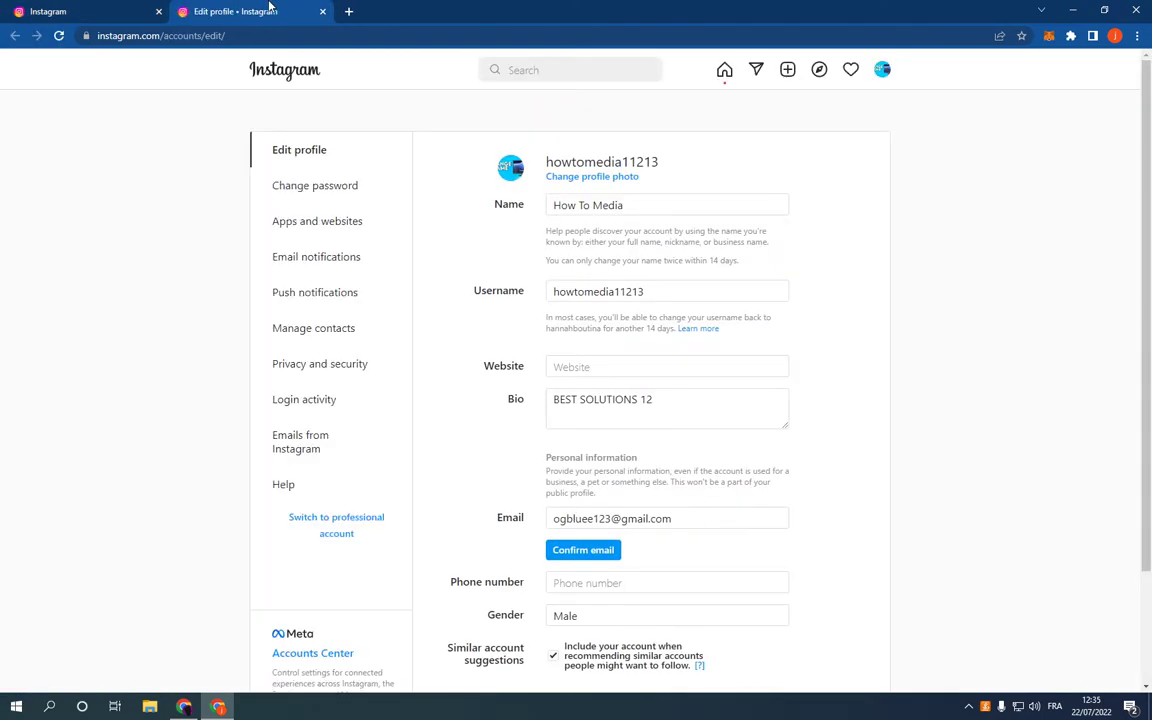
mouse_move(324, 364)
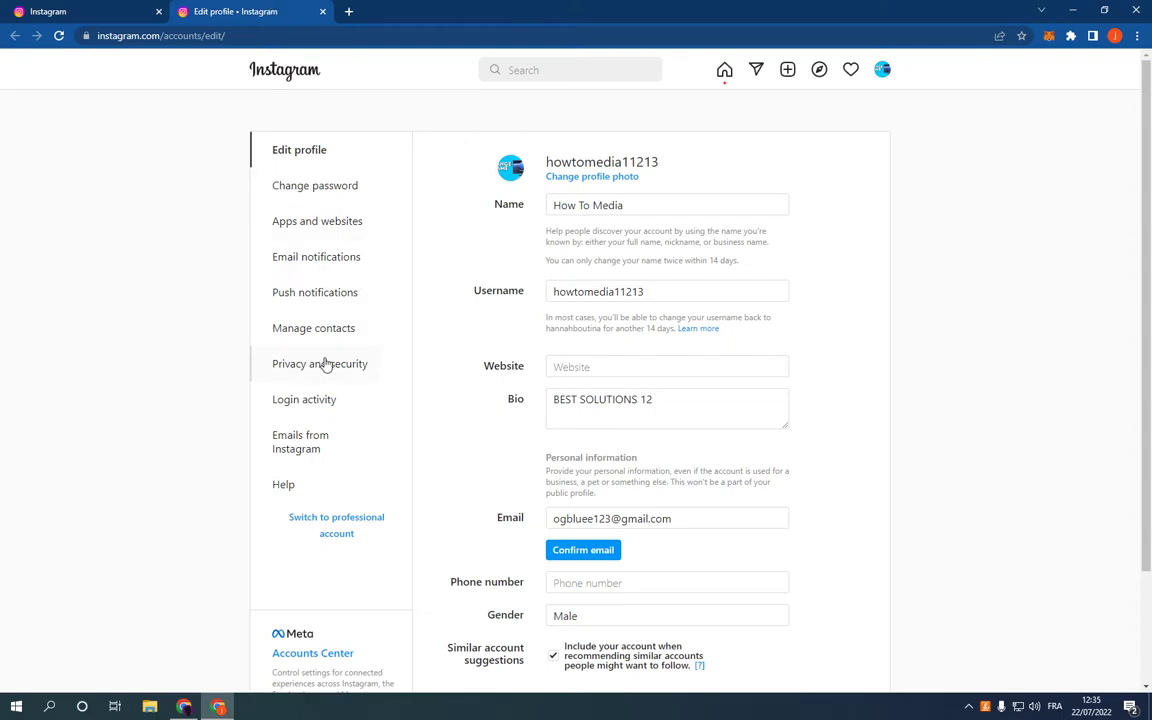
Step: Go to Privacy and security and open Edit Two-Factor Authentication Setting
left_click(320, 363)
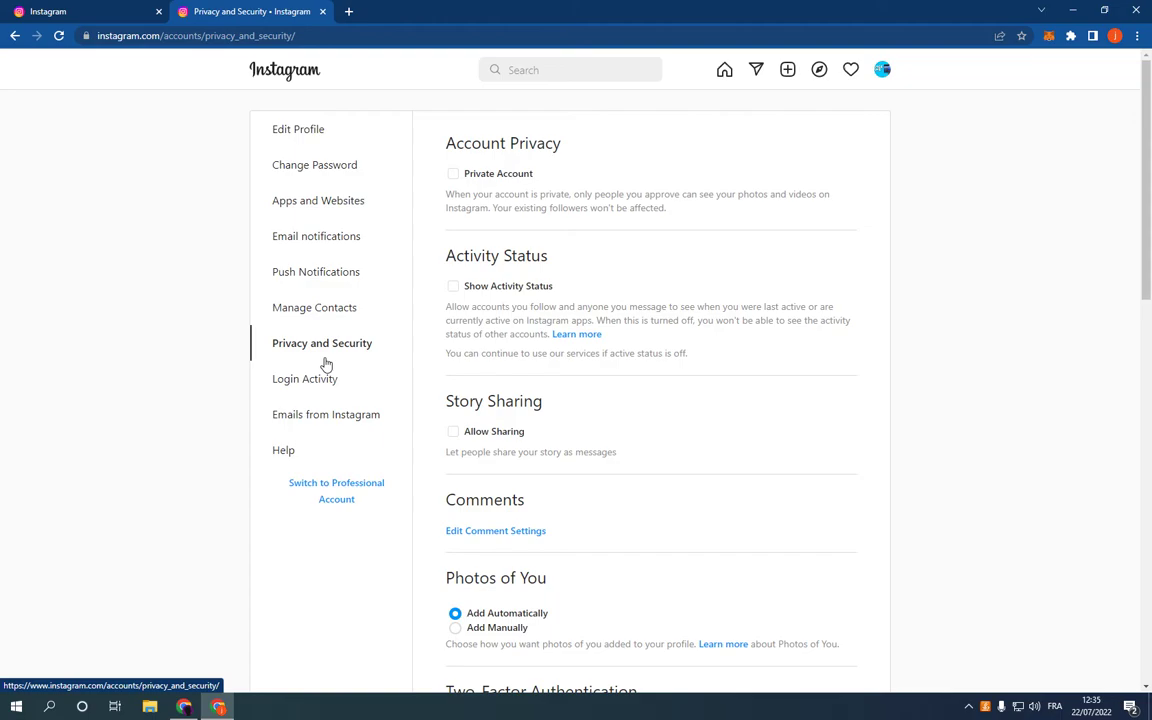
scroll("down", 3)
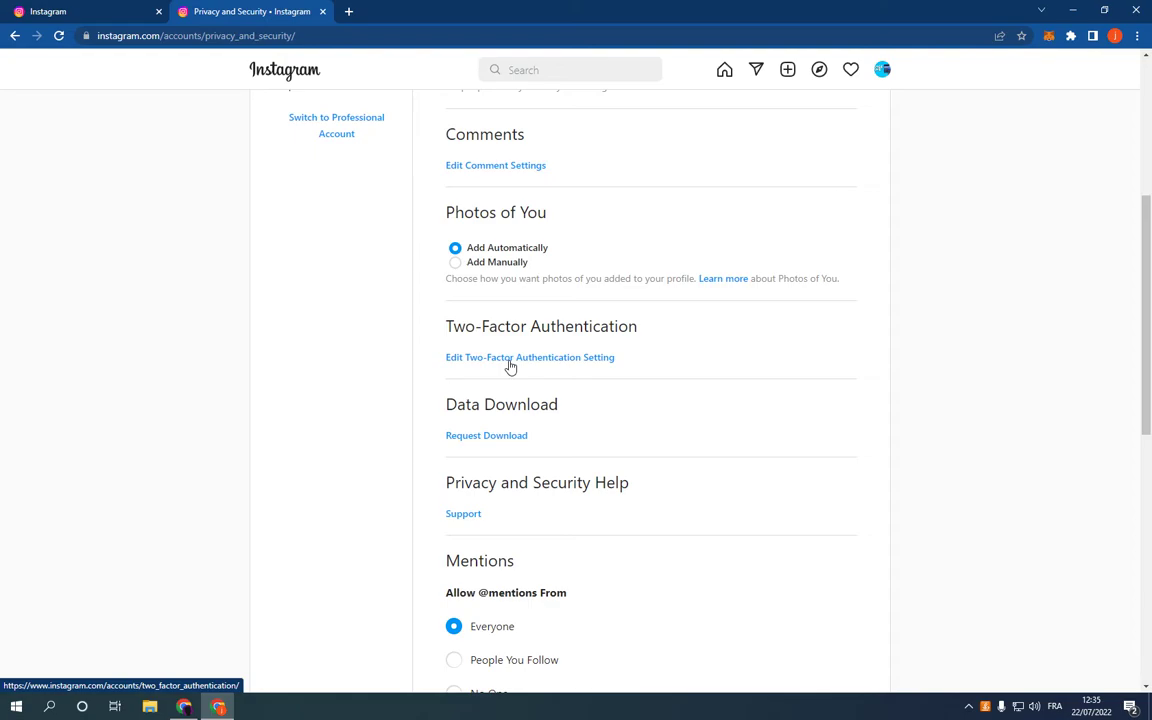
left_click(529, 357)
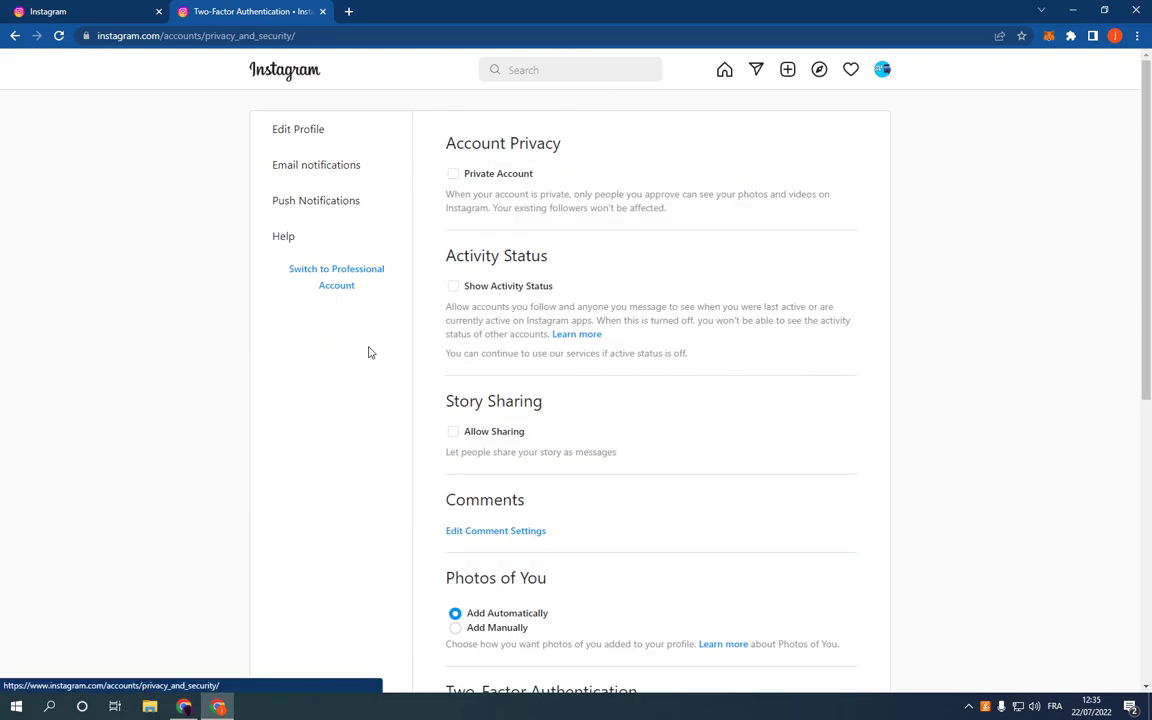
Step: Scroll the Privacy and Security page down to Two-Factor Authentication and Data Download
scroll("down", 3)
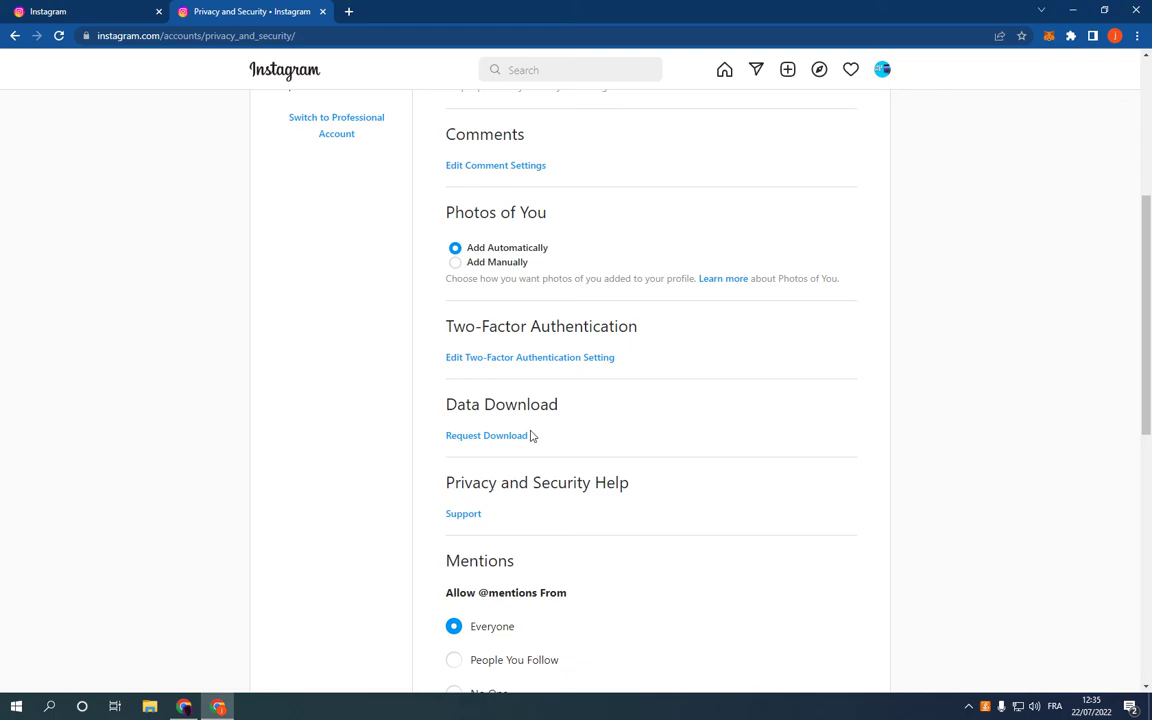
mouse_move(517, 450)
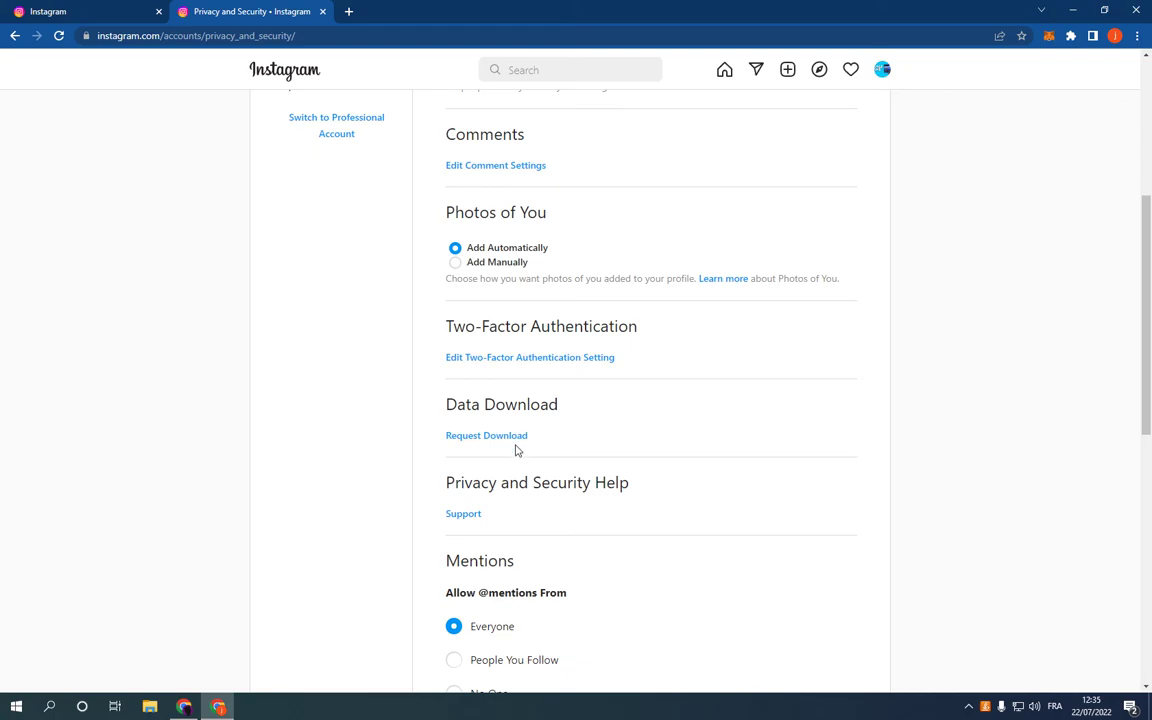